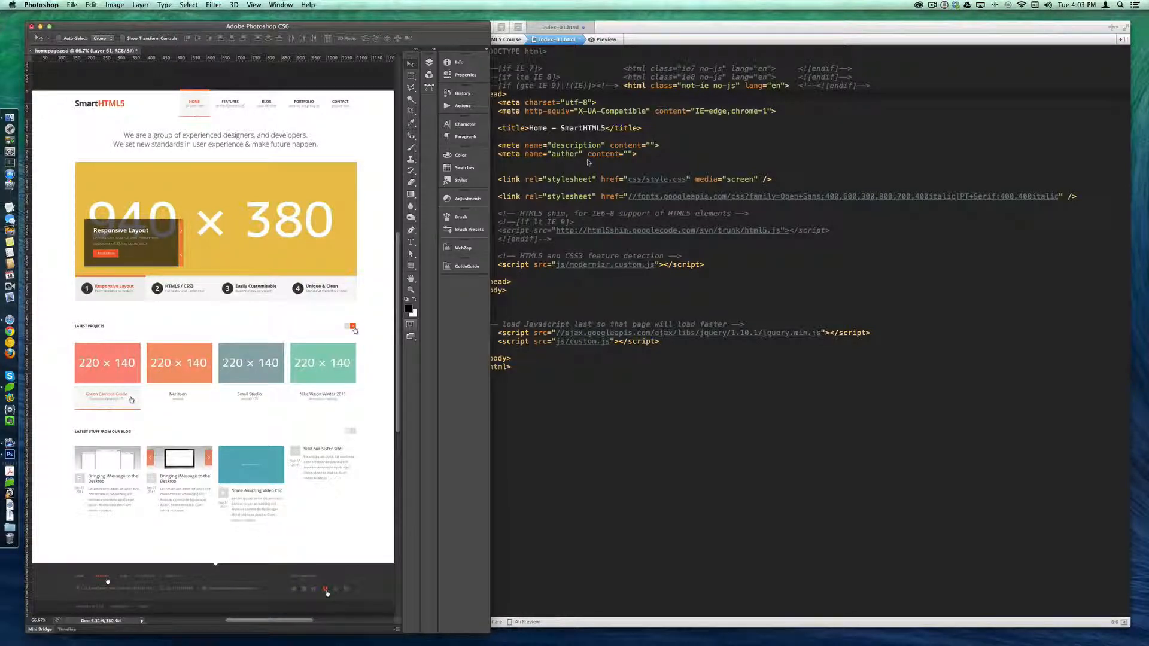
Bring Coda's index-01.html editor to the front over the Photoshop mockup
{"action": "left_click", "coordinate": [557, 28]}
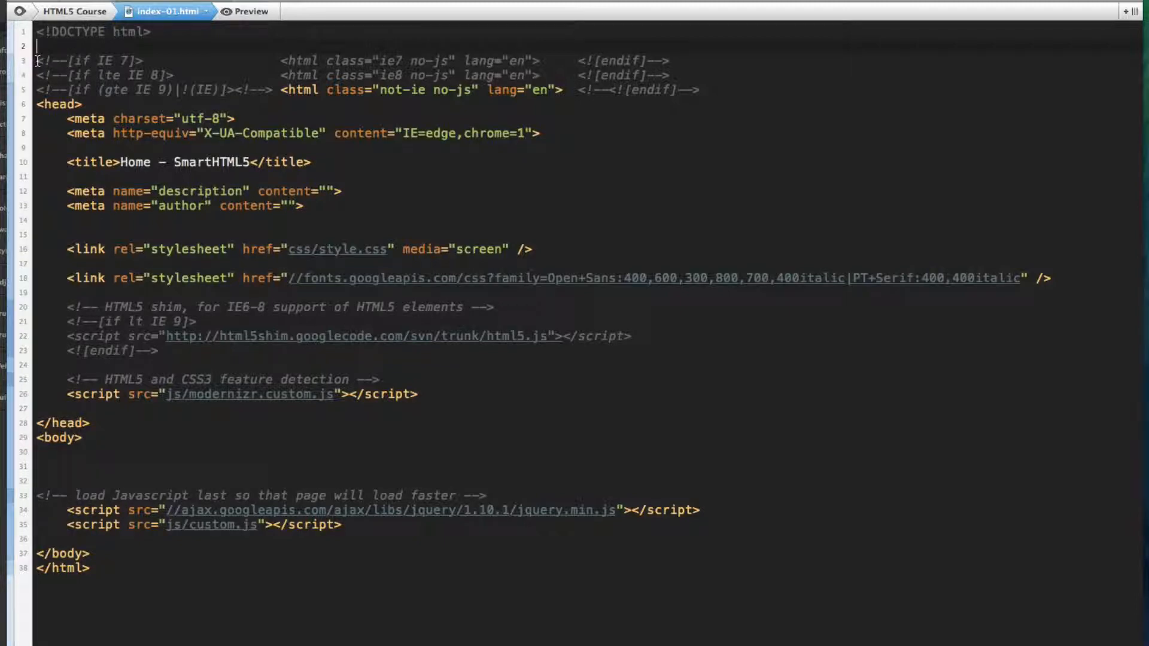
{"action": "left_click_drag", "start_coordinate": [37, 61], "coordinate": [263, 90]}
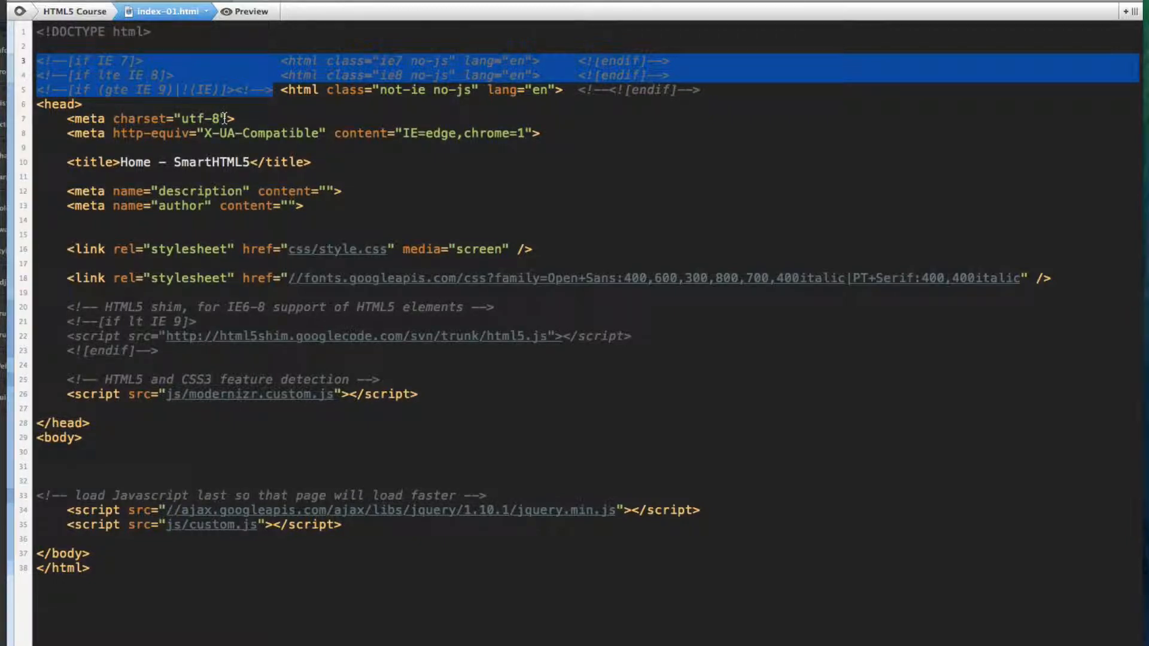
{"action": "left_click", "coordinate": [226, 119]}
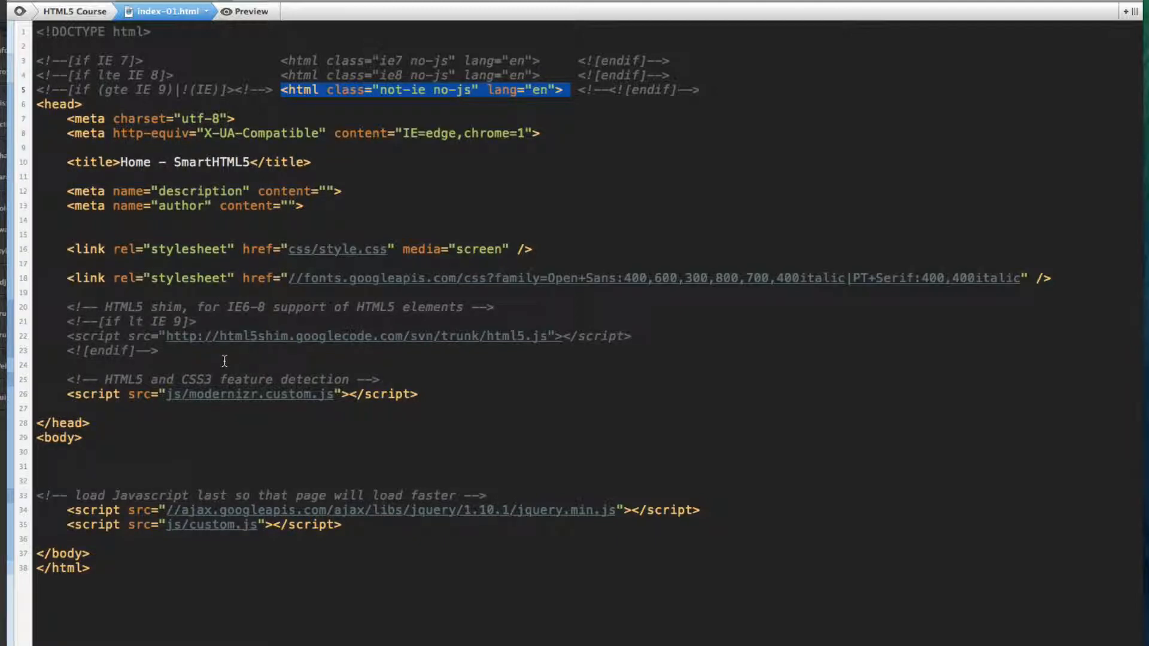
{"action": "mouse_move", "coordinate": [225, 368]}
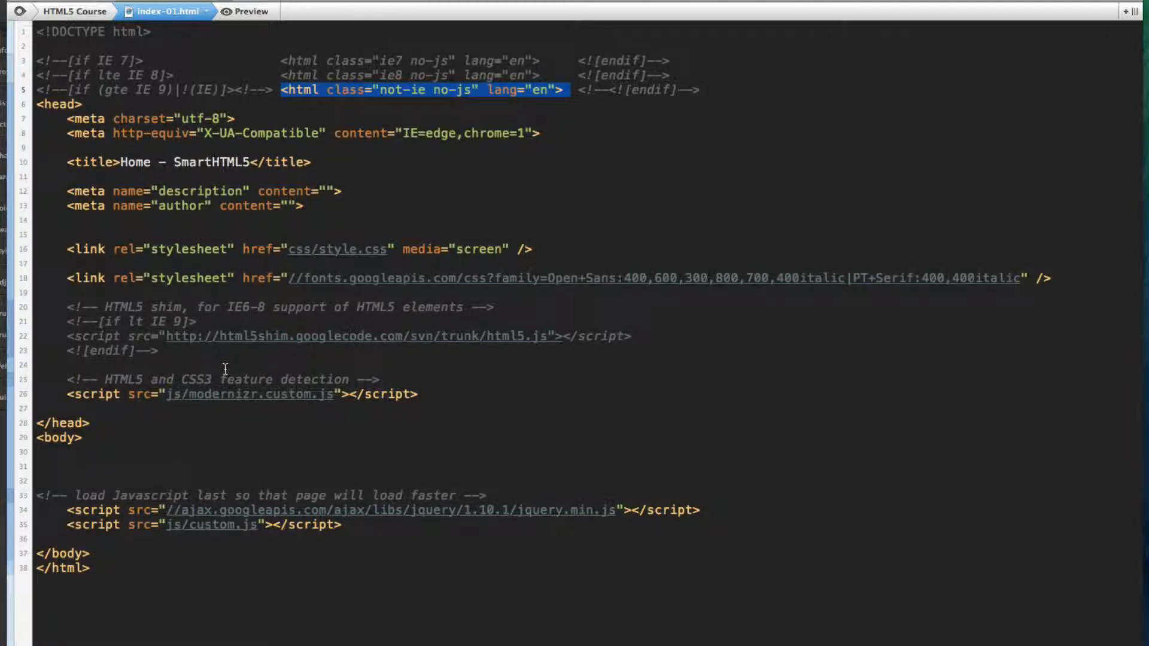
{"action": "mouse_move", "coordinate": [229, 380]}
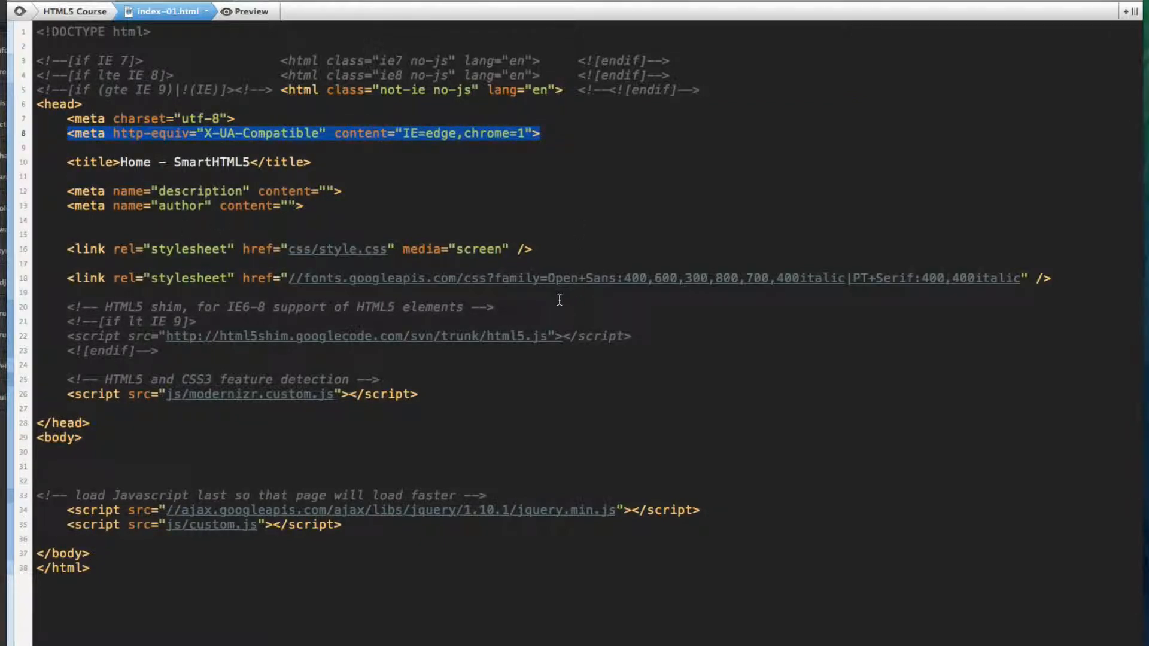
{"action": "left_click", "coordinate": [79, 161]}
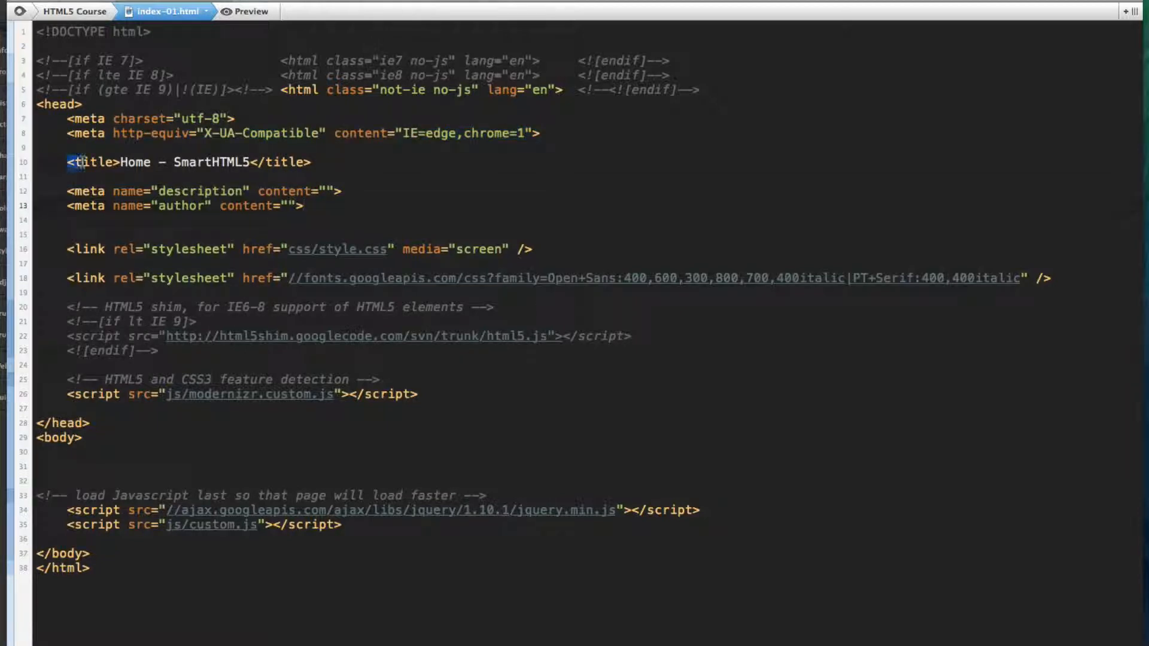
{"action": "left_click_drag", "start_coordinate": [80, 162], "coordinate": [304, 204]}
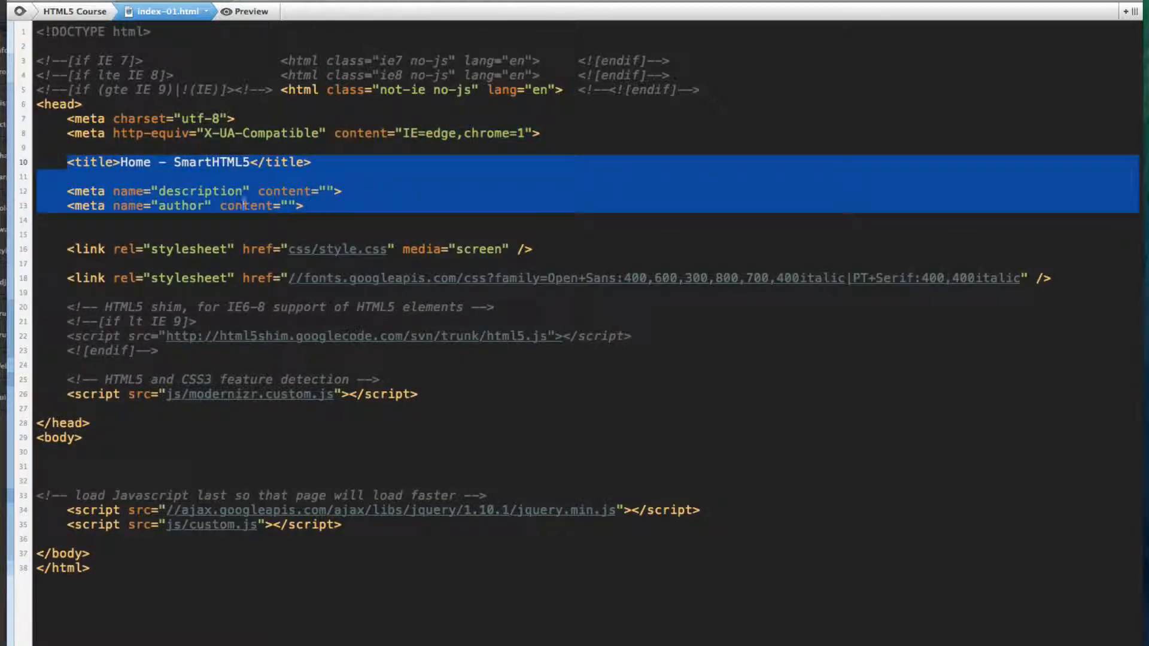